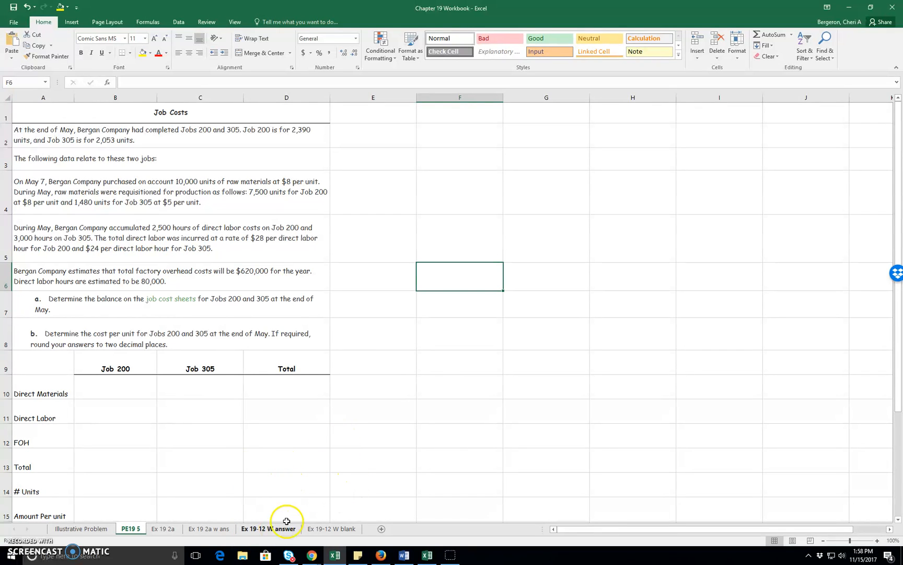
pyautogui.moveTo(392, 493)
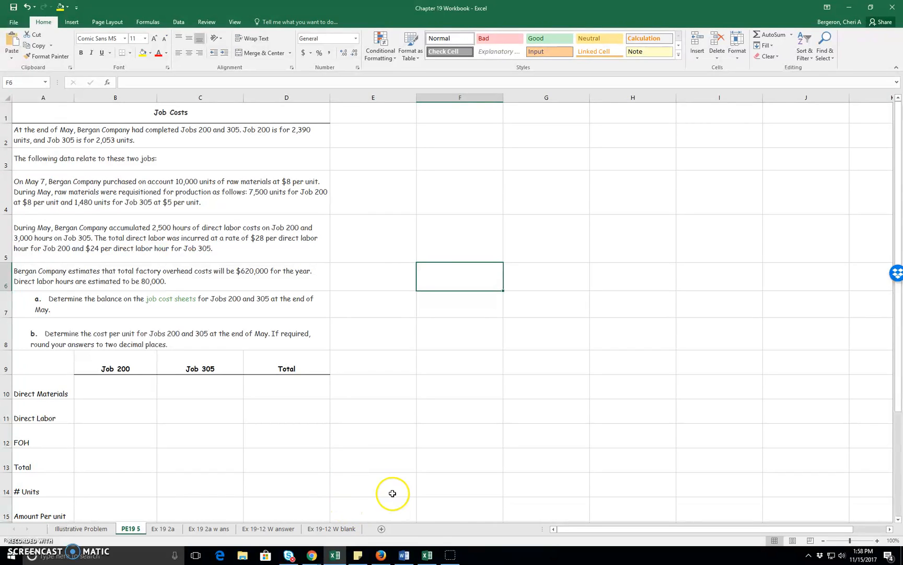
pyautogui.moveTo(123, 389)
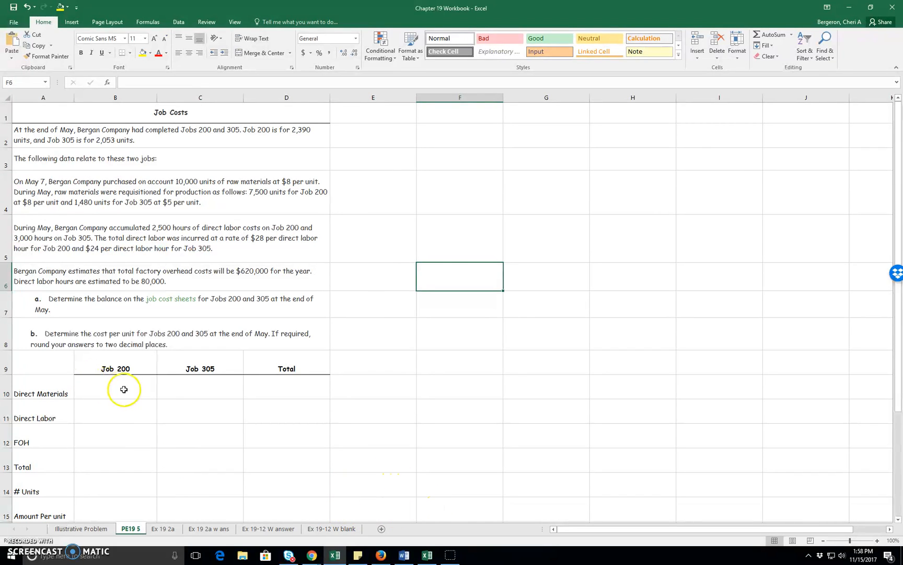
pyautogui.moveTo(386, 385)
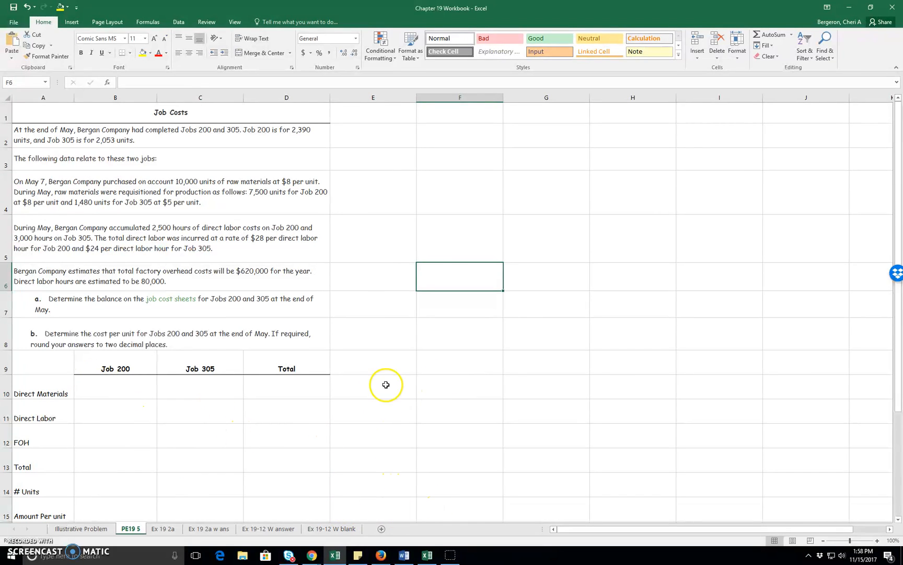
pyautogui.moveTo(95, 137)
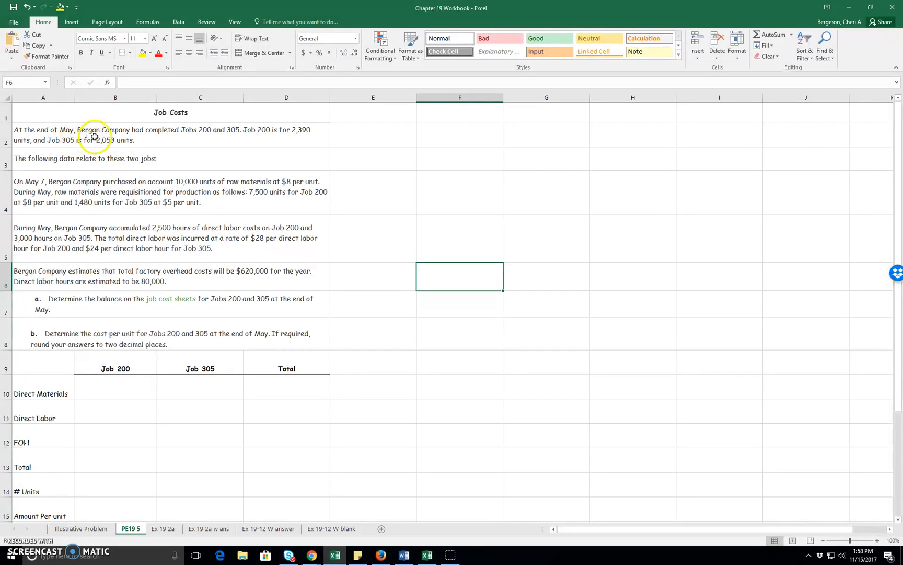
pyautogui.moveTo(217, 146)
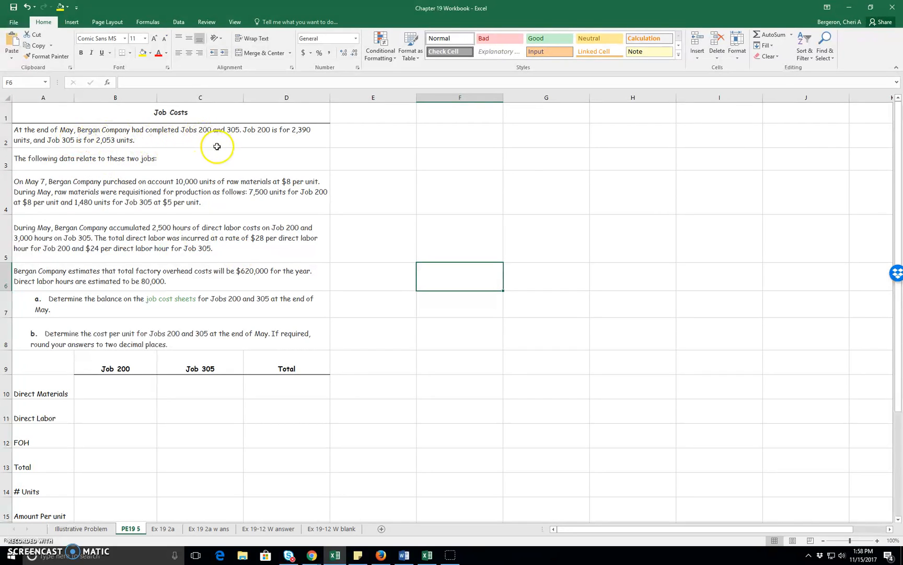
pyautogui.moveTo(256, 138)
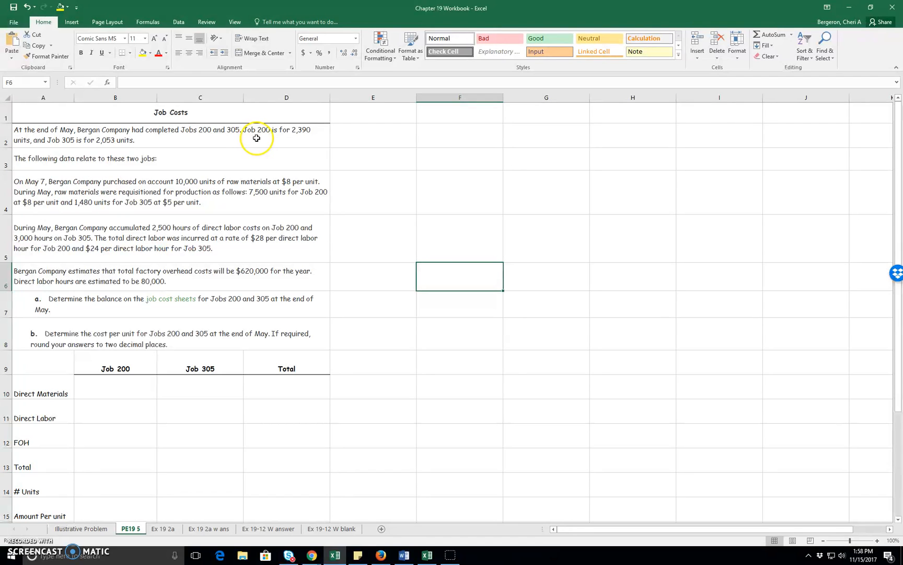
pyautogui.moveTo(295, 138)
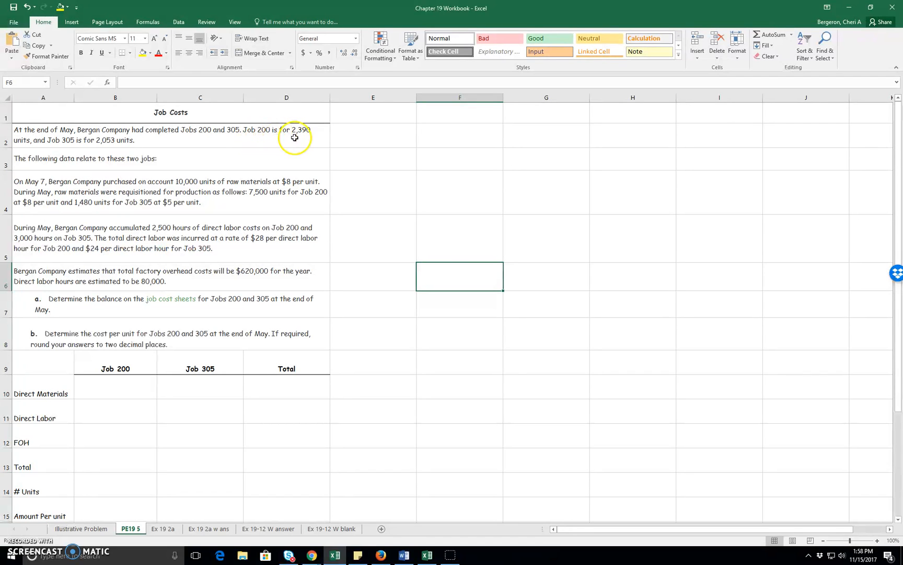
pyautogui.moveTo(114, 145)
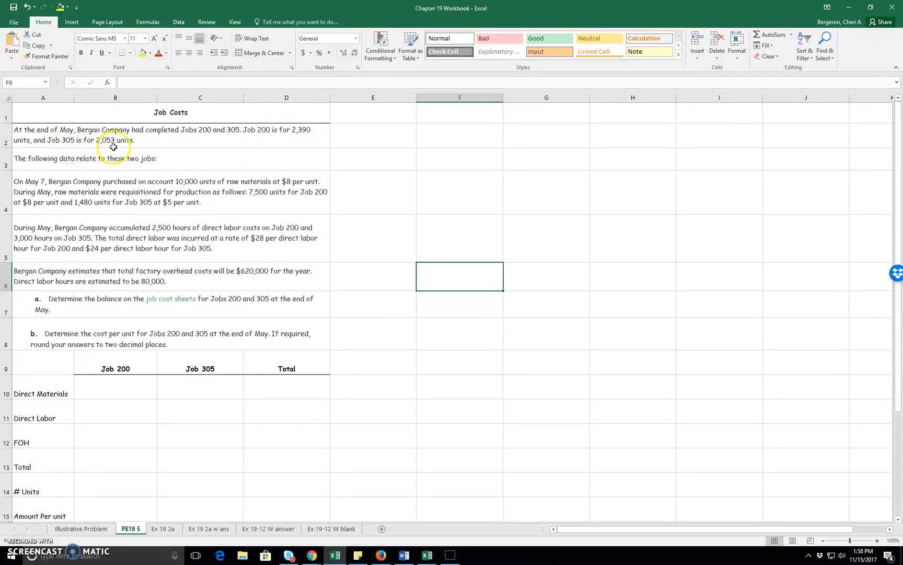
# Step: Enter direct materials formulas =7500*8 for Job 200 and =1480*5 for Job 305 with comma style
pyautogui.click(114, 134)
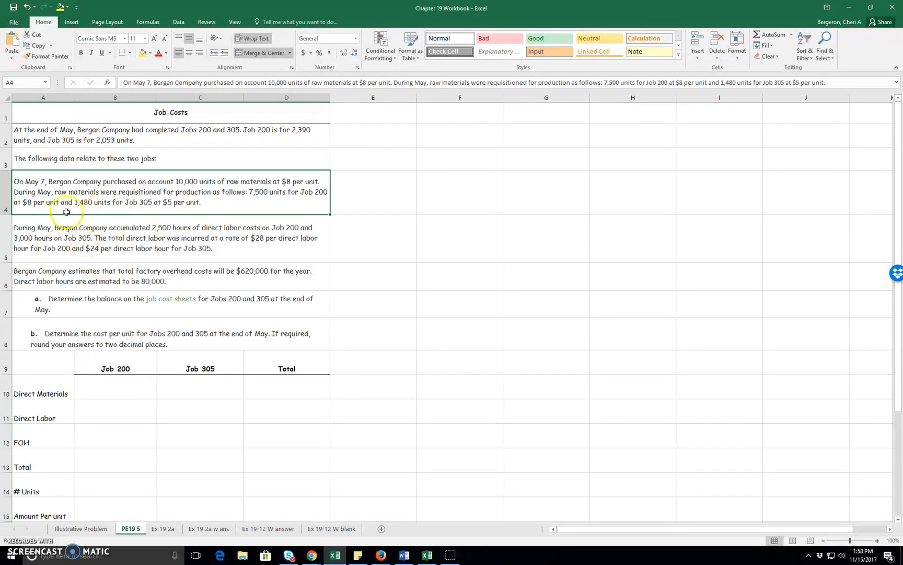
pyautogui.moveTo(171, 195)
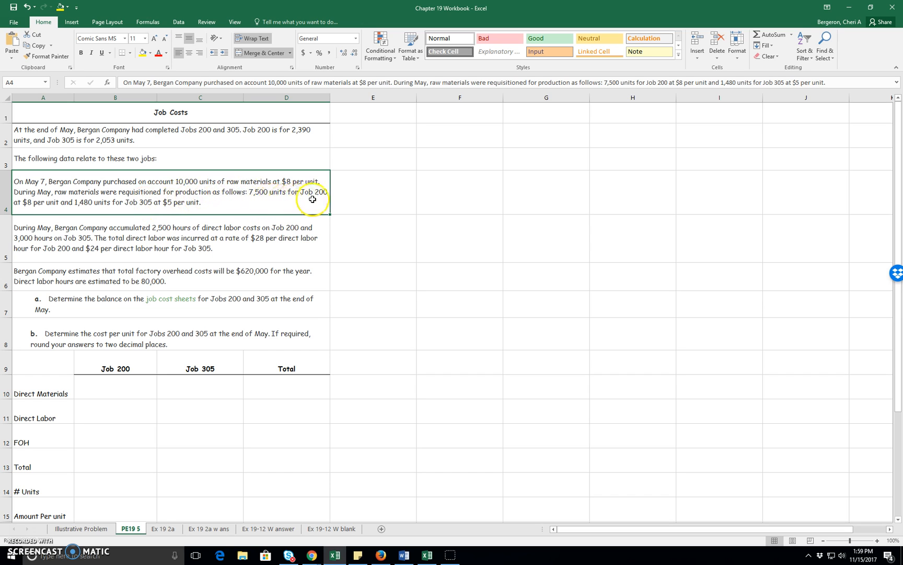
pyautogui.moveTo(80, 211)
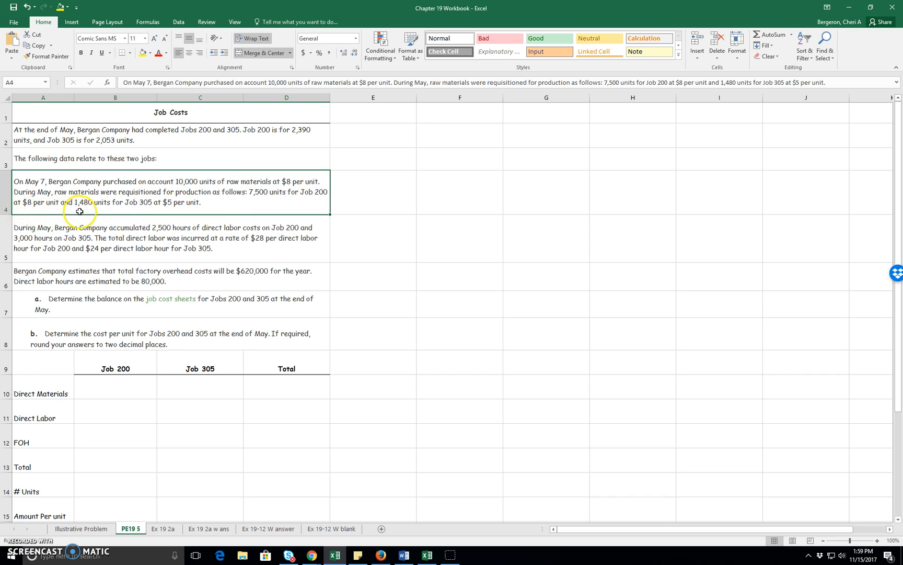
pyautogui.moveTo(178, 212)
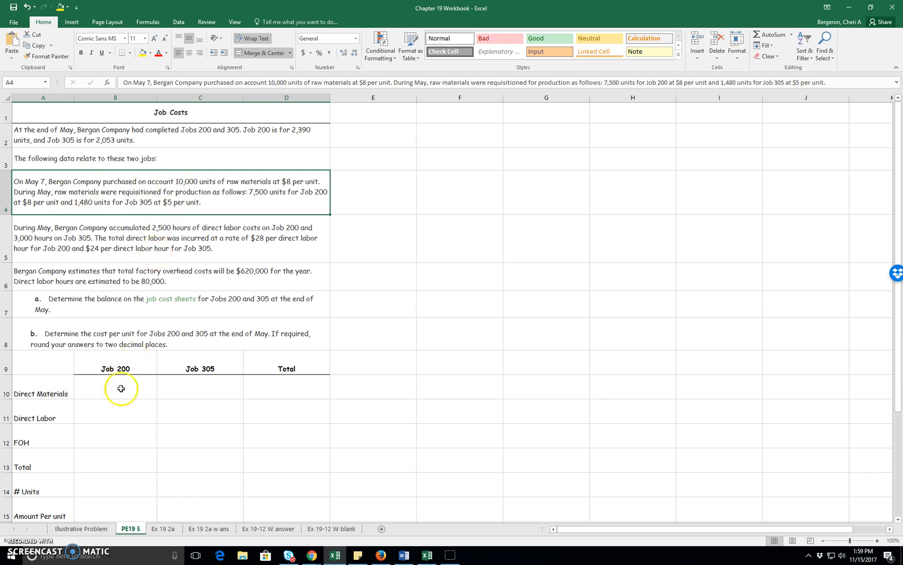
pyautogui.click(115, 394)
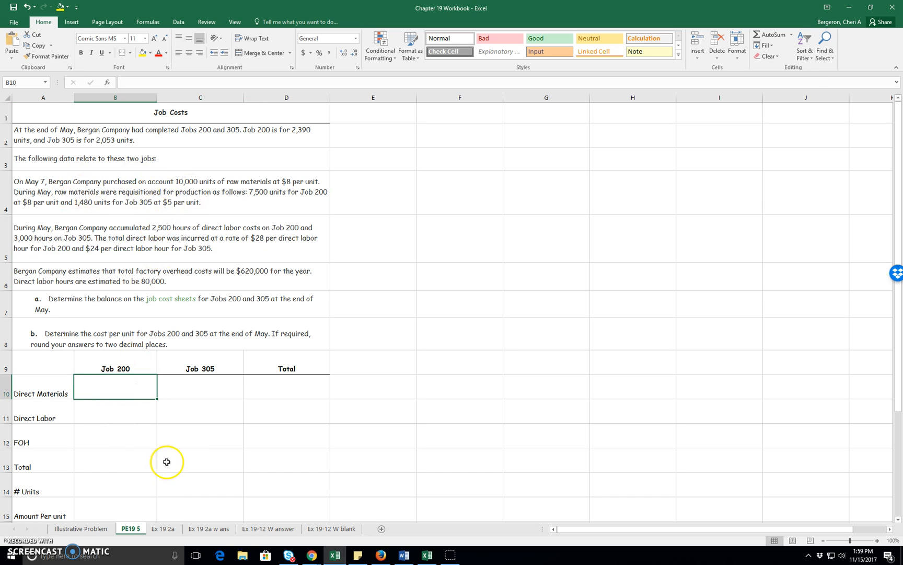
pyautogui.moveTo(236, 374)
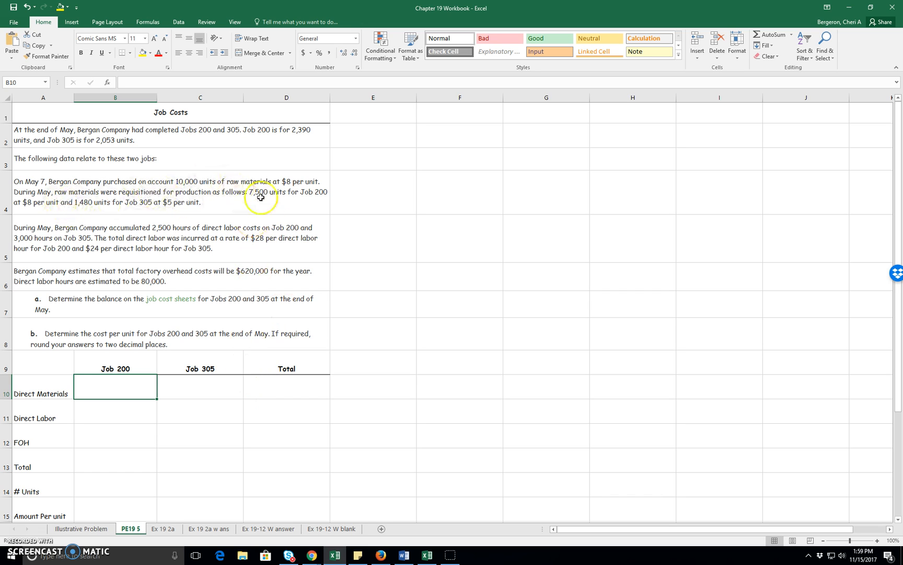
pyautogui.moveTo(46, 212)
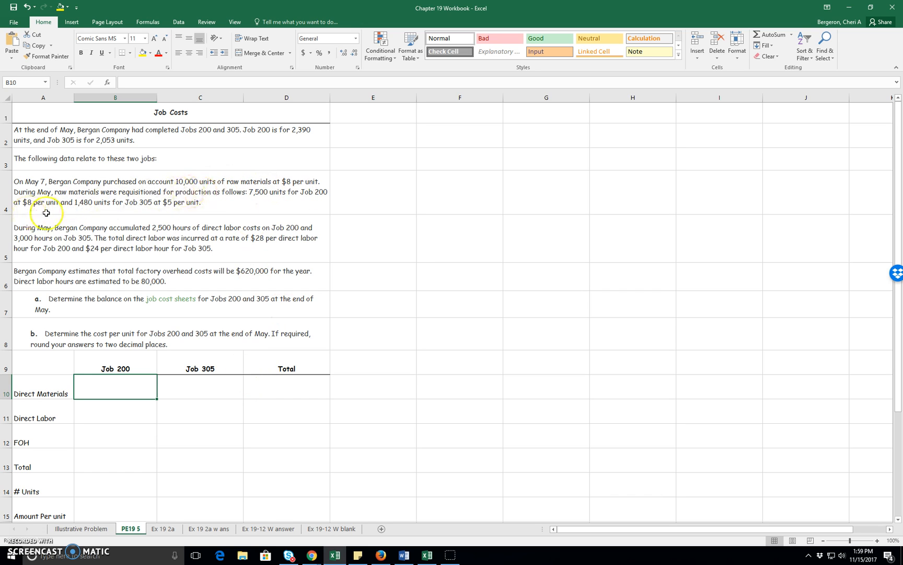
pyautogui.moveTo(220, 200)
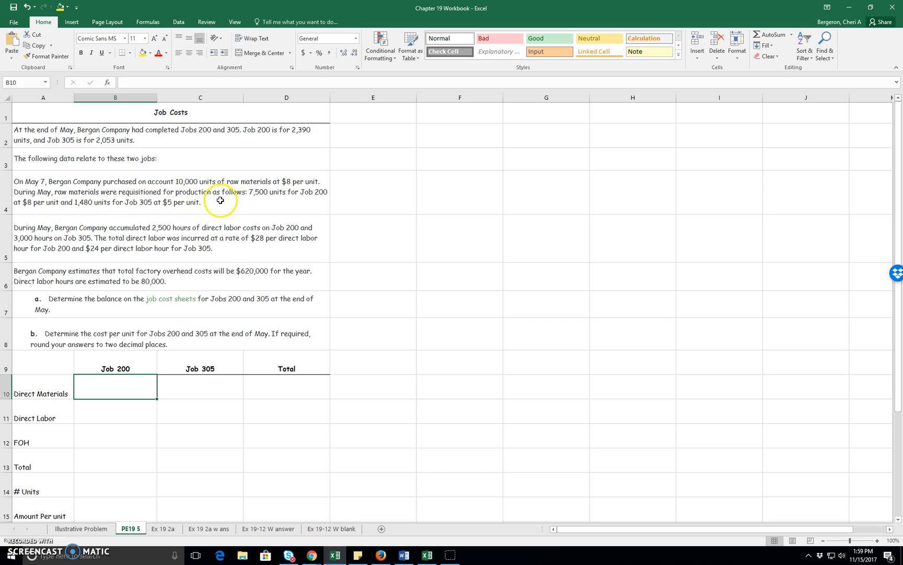
pyautogui.moveTo(256, 201)
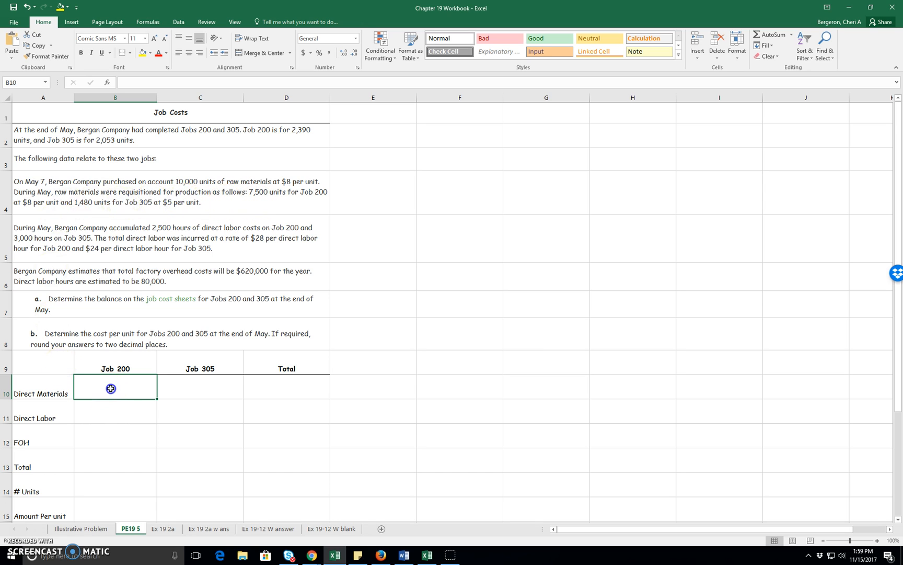
pyautogui.write('=7500')
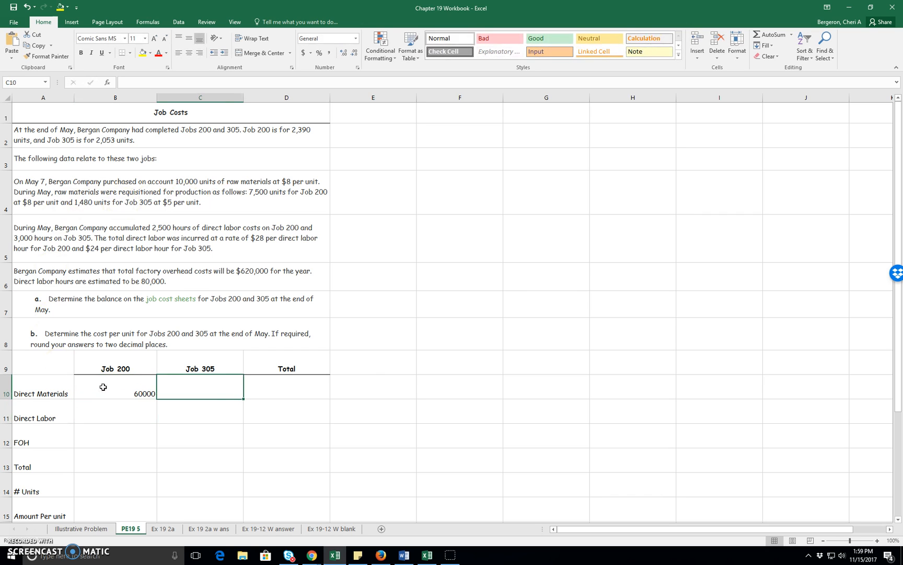
pyautogui.moveTo(257, 253)
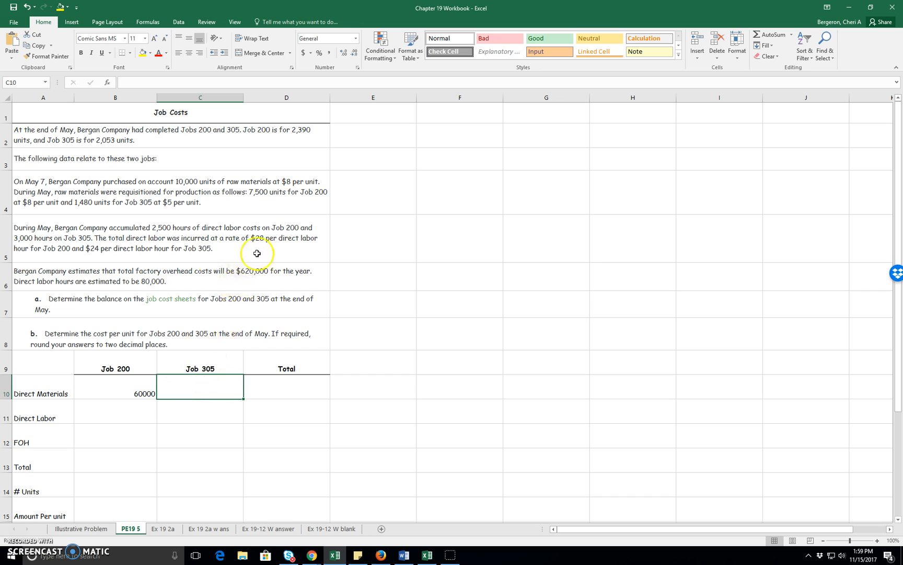
pyautogui.moveTo(293, 198)
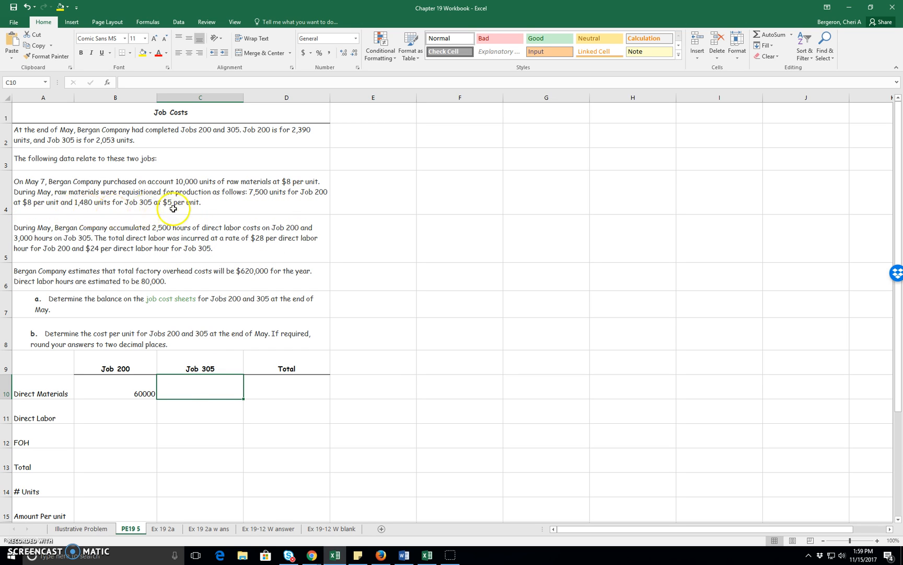
pyautogui.moveTo(207, 387)
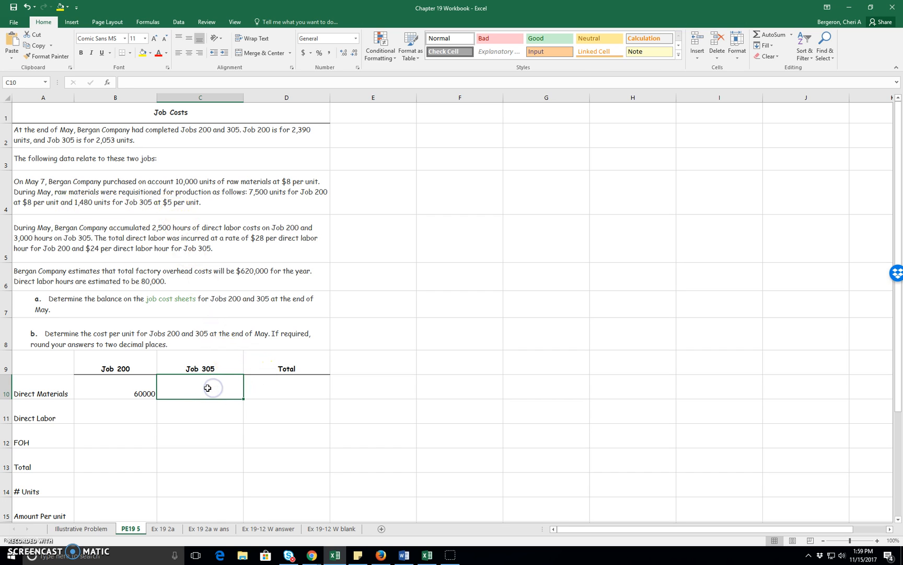
pyautogui.write('=1480*5')
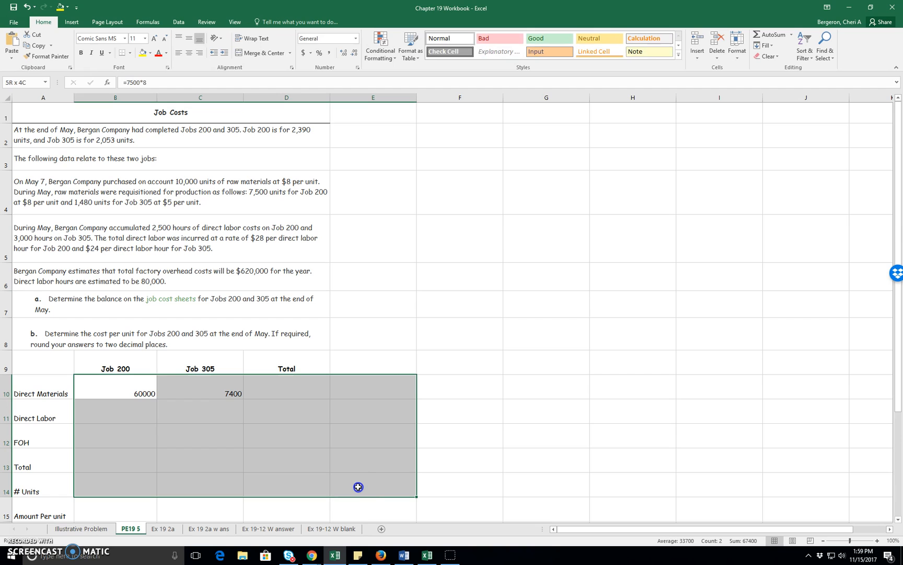
pyautogui.click(329, 53)
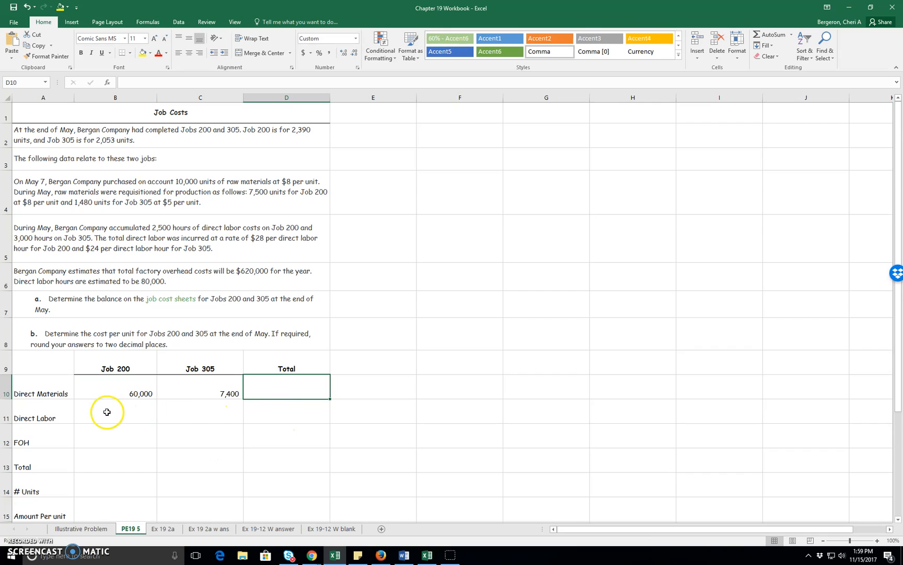
# Step: Enter direct labor formulas =2500*28 for Job 200 and =3000*24 for Job 305
pyautogui.click(115, 411)
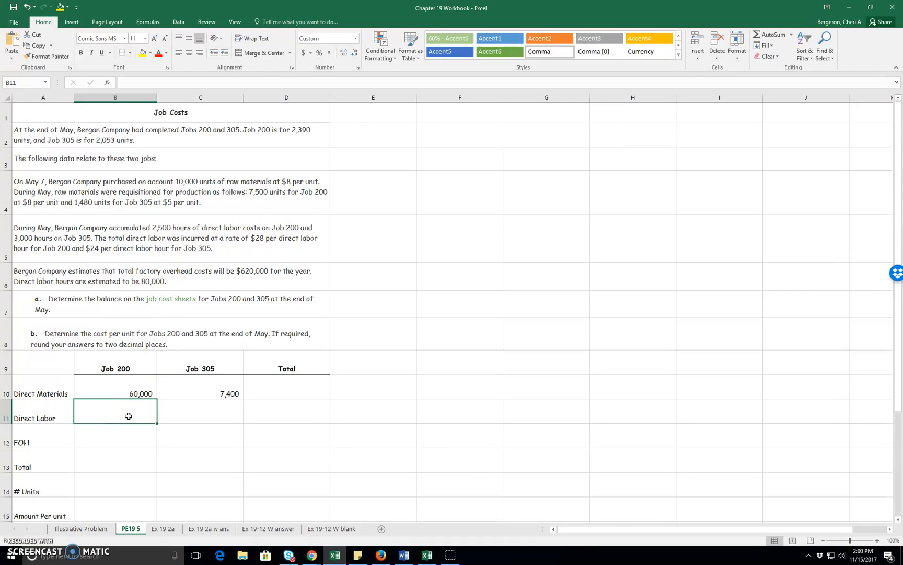
pyautogui.write('=25')
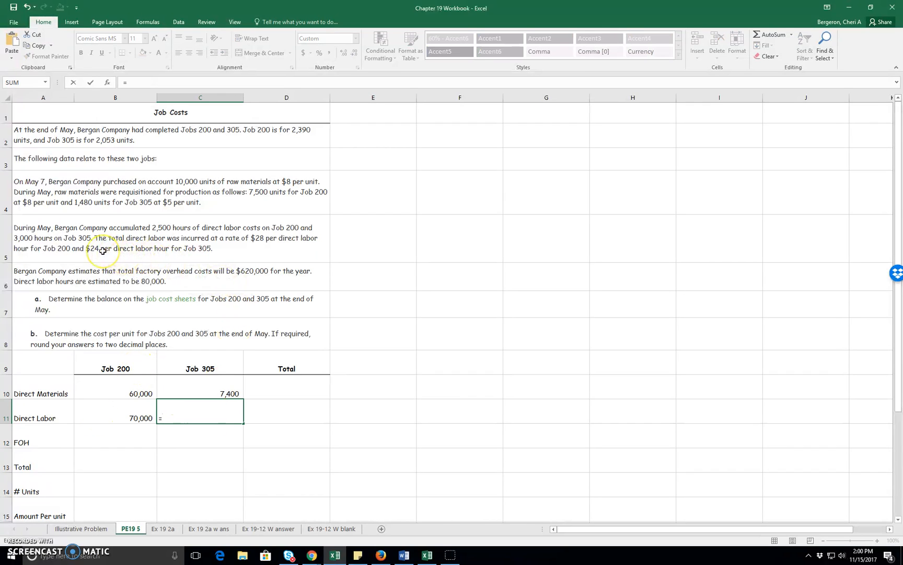
pyautogui.write('3000*')
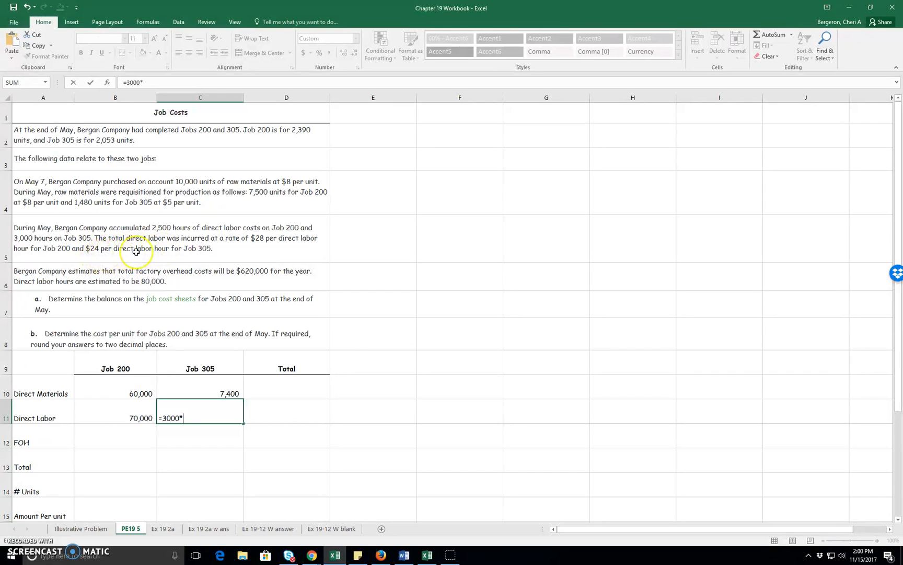
pyautogui.write('2')
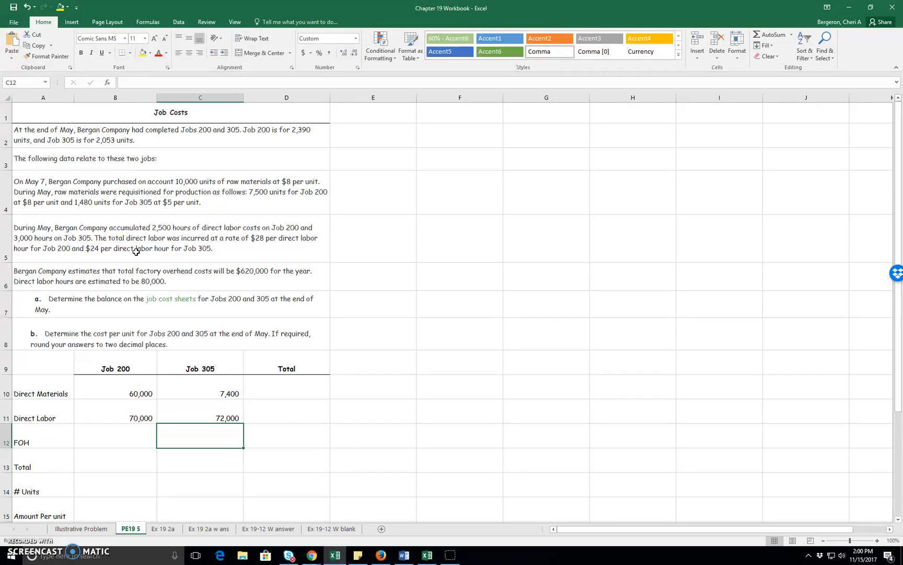
pyautogui.click(115, 435)
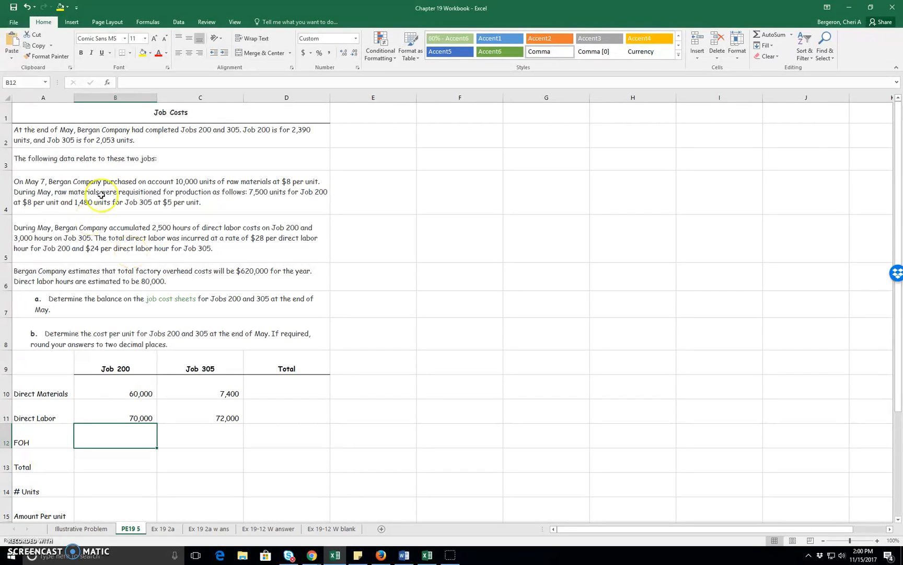
# Step: Add the Estimated FOH/ Estimated Base label with an HOURS label below it
pyautogui.click(459, 275)
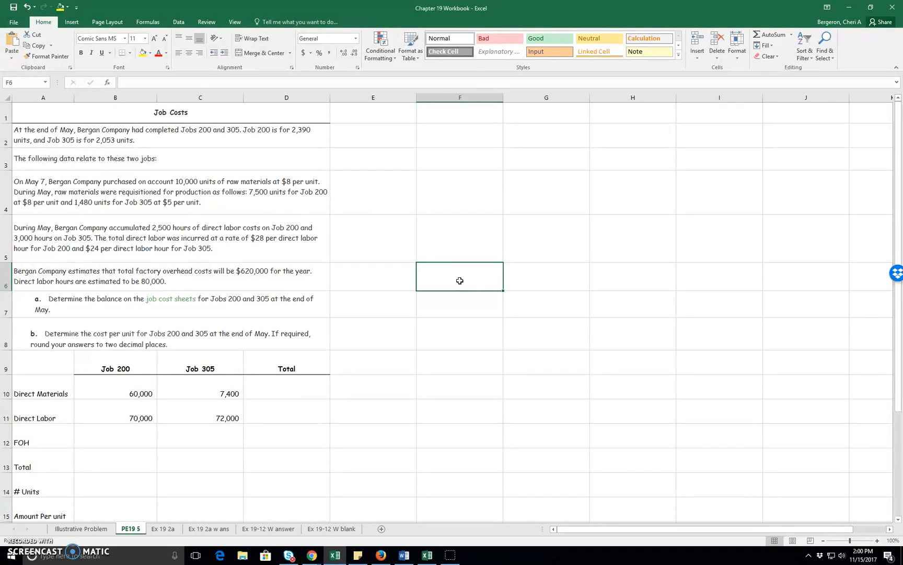
pyautogui.write('Estimated FOH/ Estimated Base')
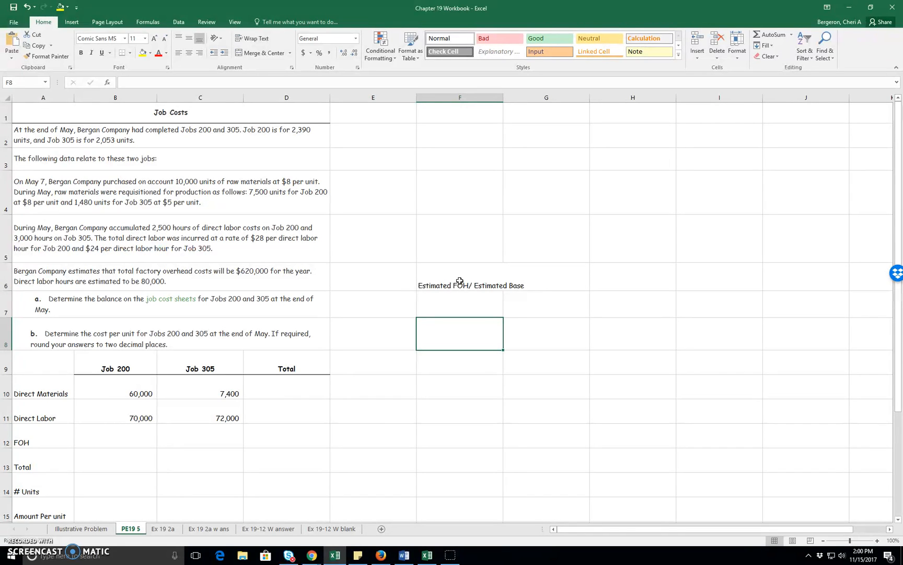
pyautogui.write('HOU')
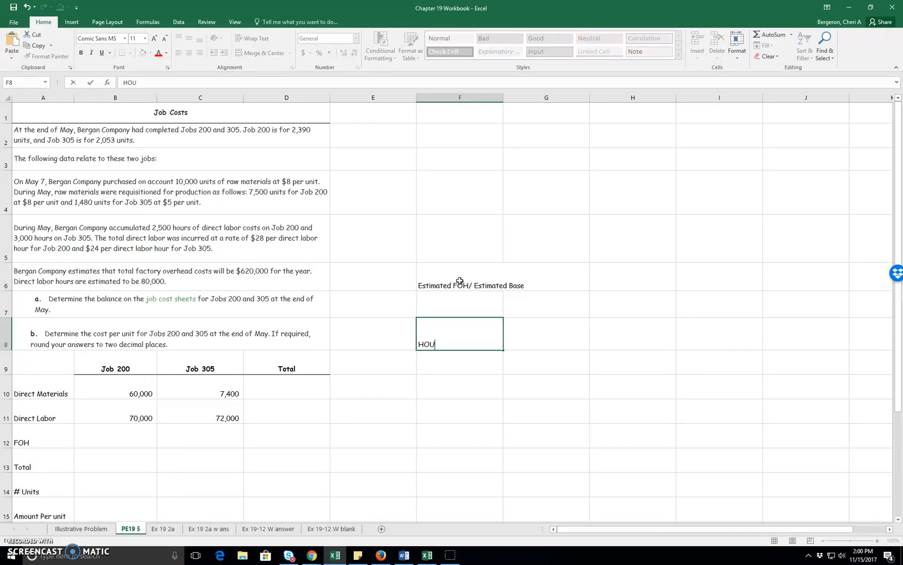
pyautogui.press('enter')
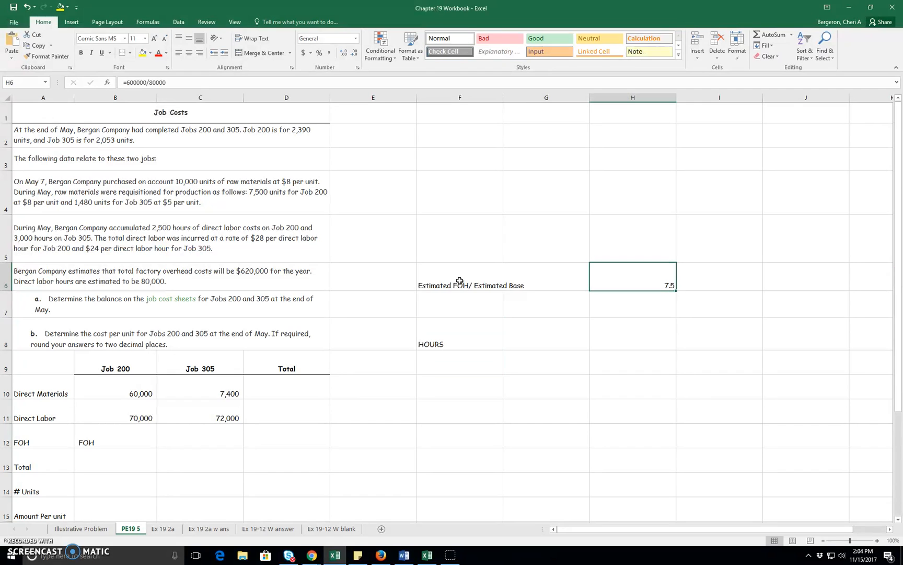
# Step: Replace the wrong rate with =620000/80000 to get an overhead rate of 7.75 per hour
pyautogui.press('Delete')
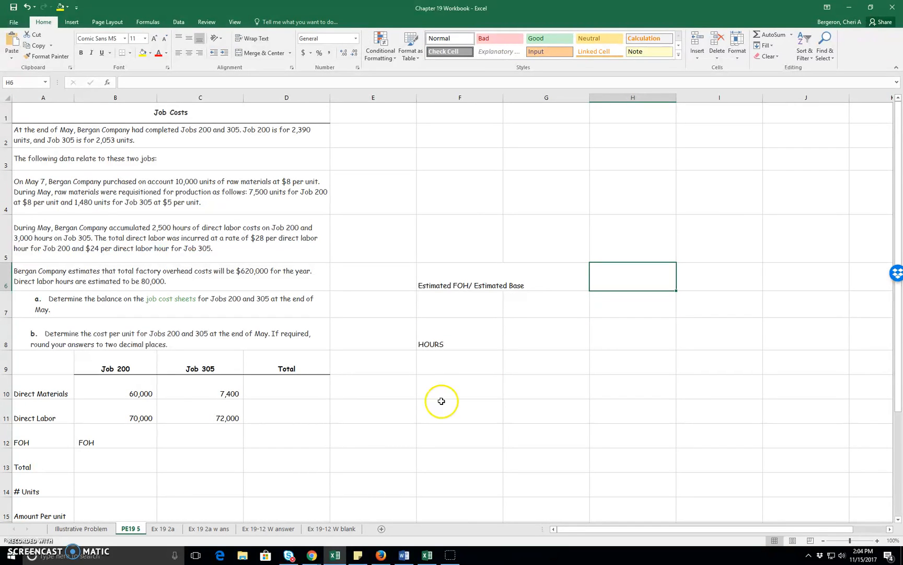
pyautogui.moveTo(69, 282)
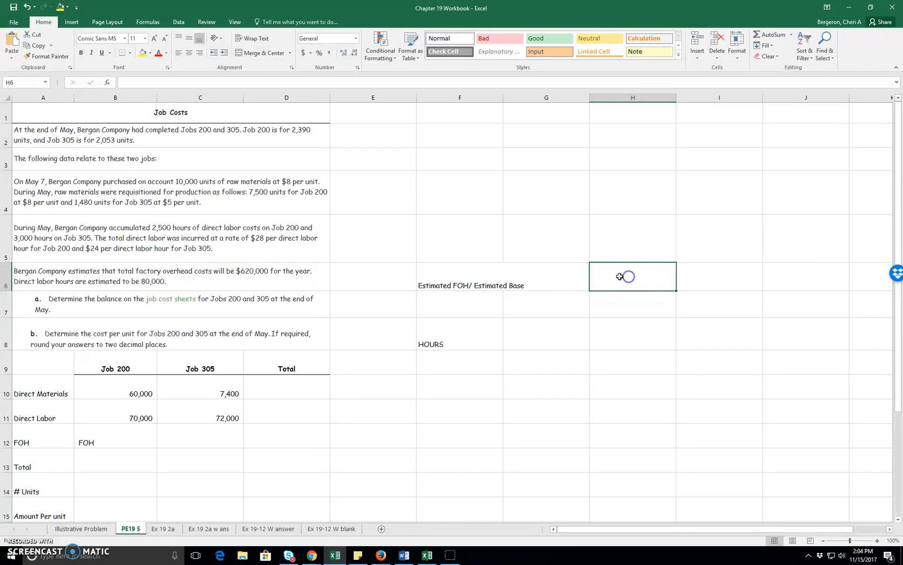
pyautogui.write('=620000/')
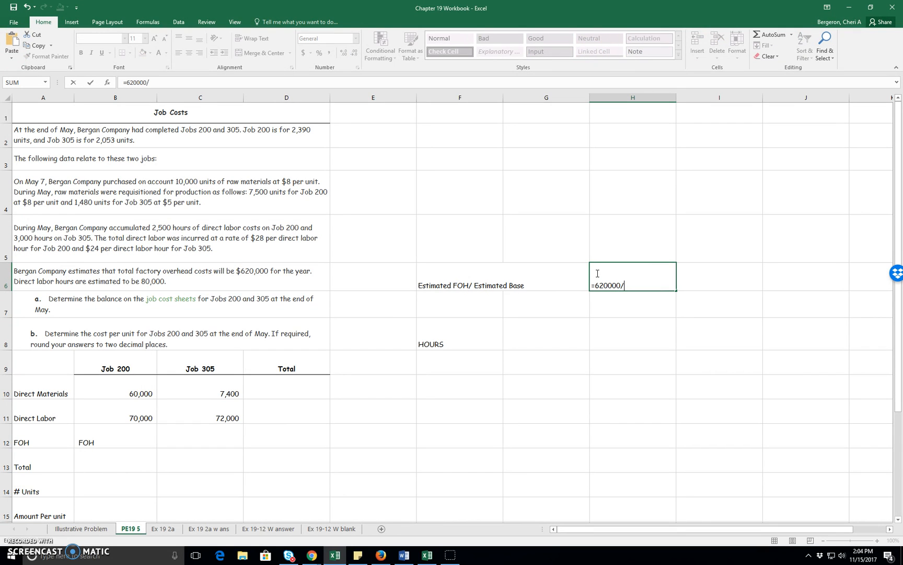
pyautogui.moveTo(221, 279)
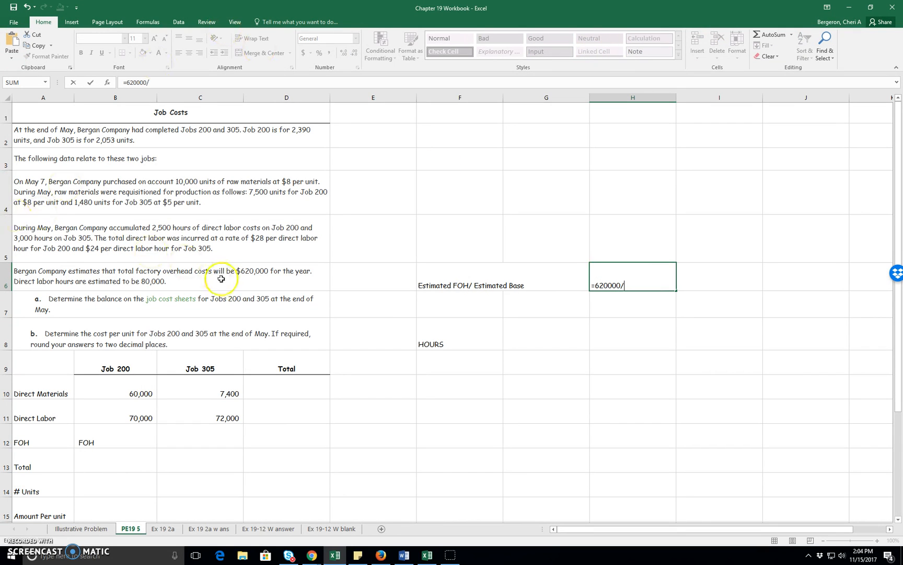
pyautogui.write('80')
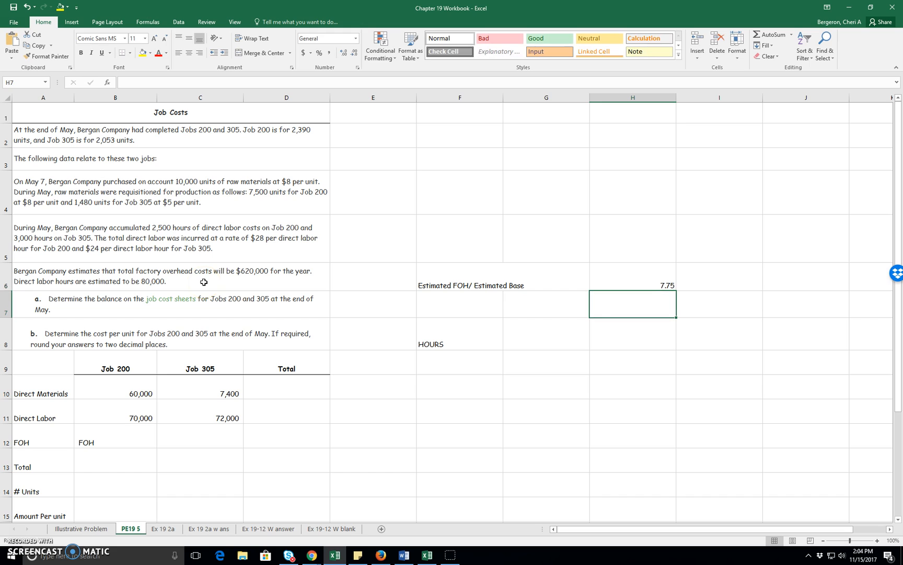
# Step: Apply overhead =7.75*2500 for Job 200 and =7.75*3000 for Job 305
pyautogui.click(115, 442)
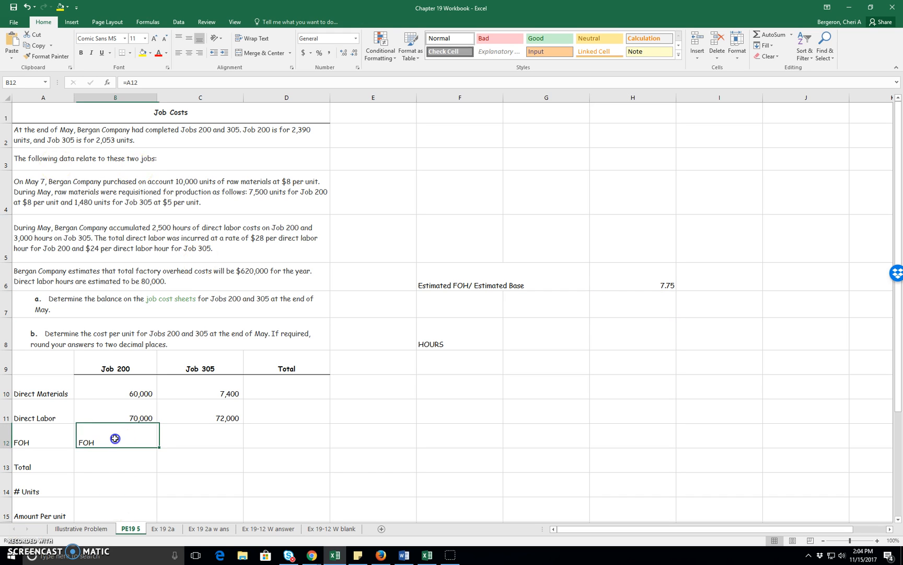
pyautogui.write('=7.75*')
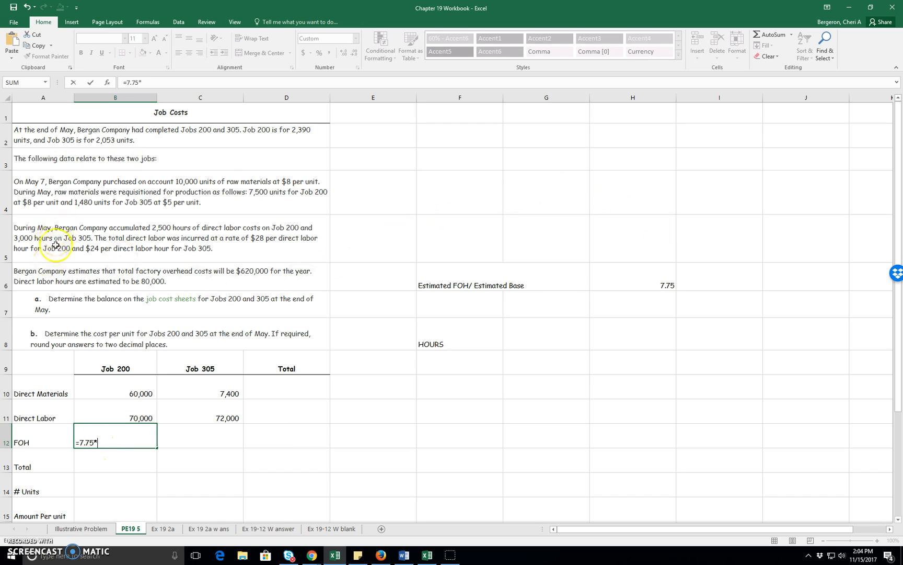
pyautogui.moveTo(107, 249)
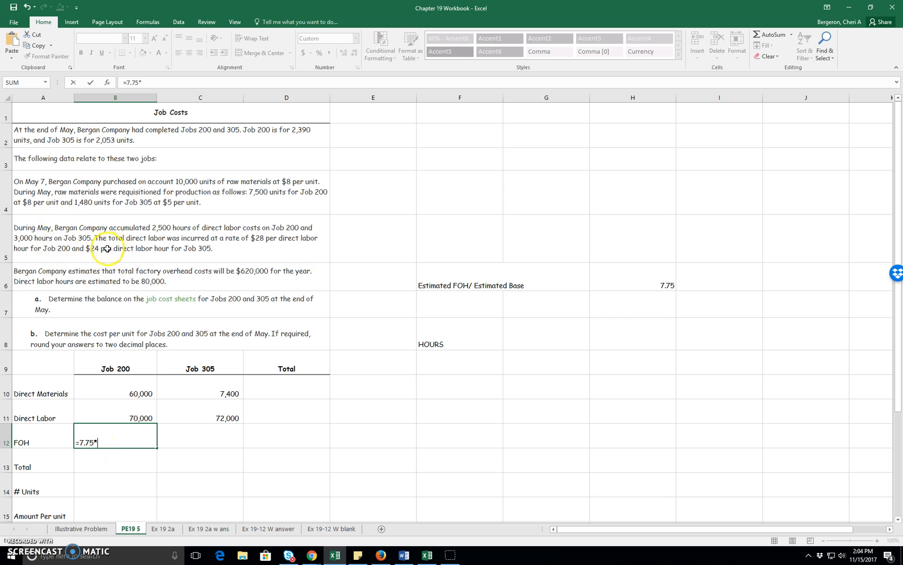
pyautogui.moveTo(217, 239)
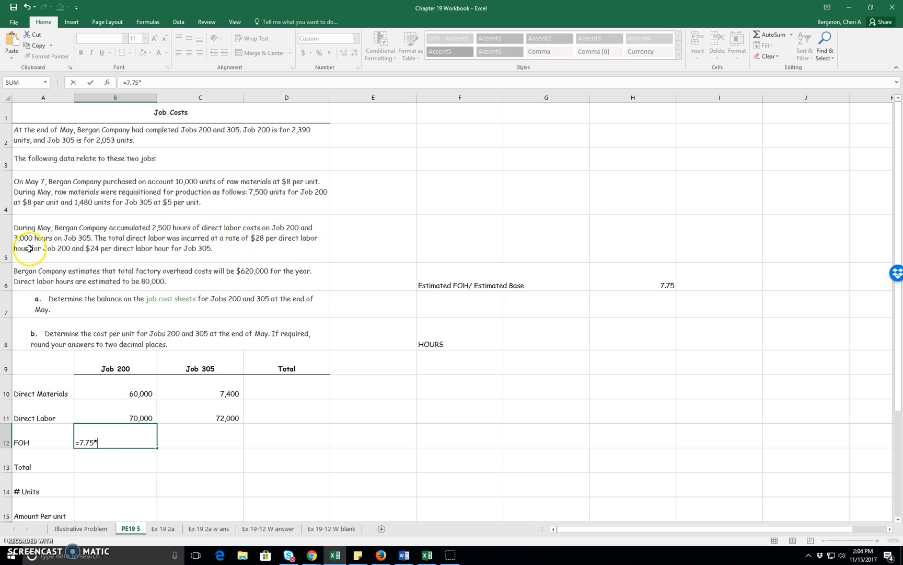
pyautogui.moveTo(184, 232)
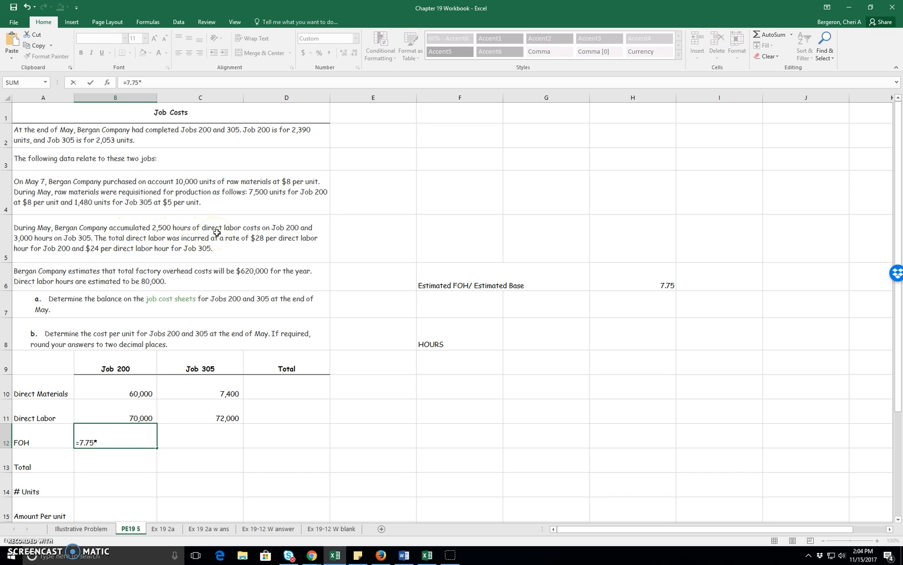
pyautogui.moveTo(123, 442)
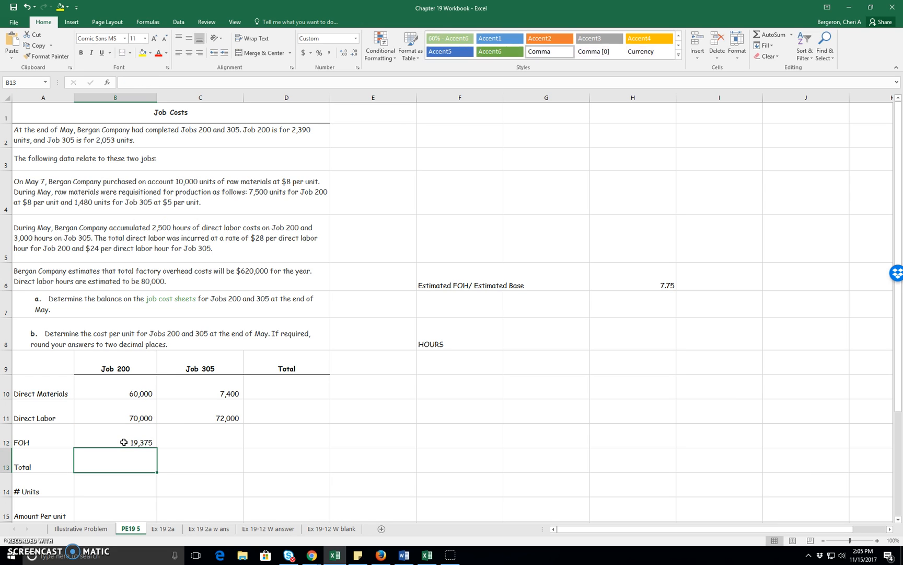
pyautogui.write('=7.75*')
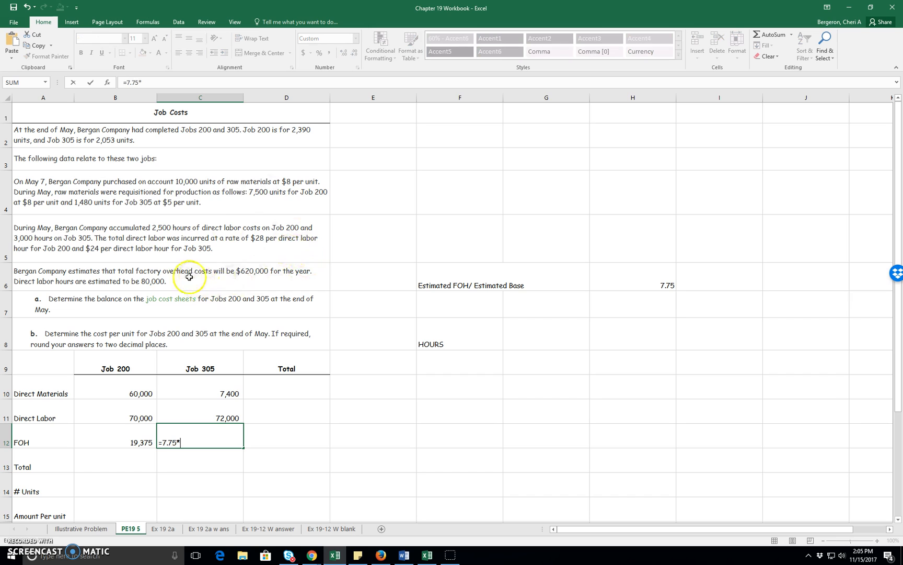
pyautogui.moveTo(87, 252)
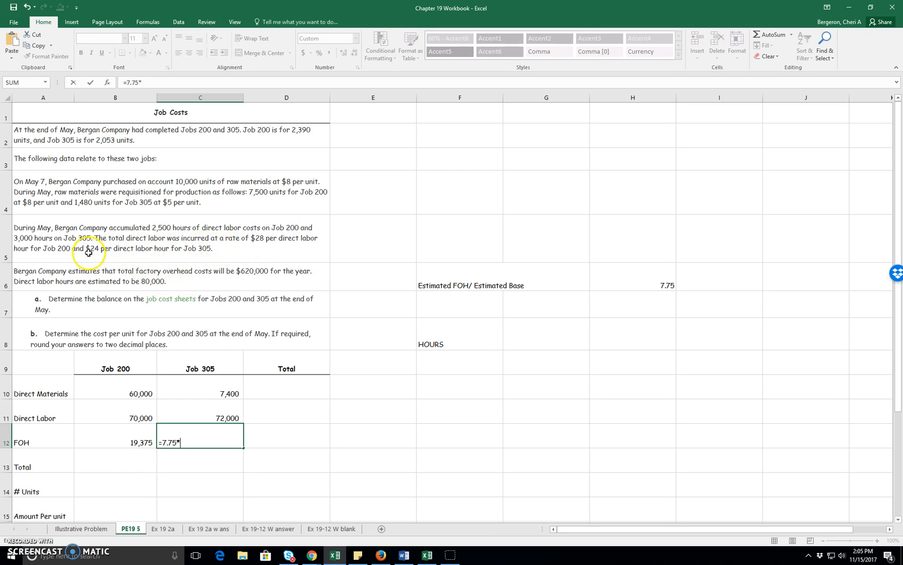
pyautogui.write('3000')
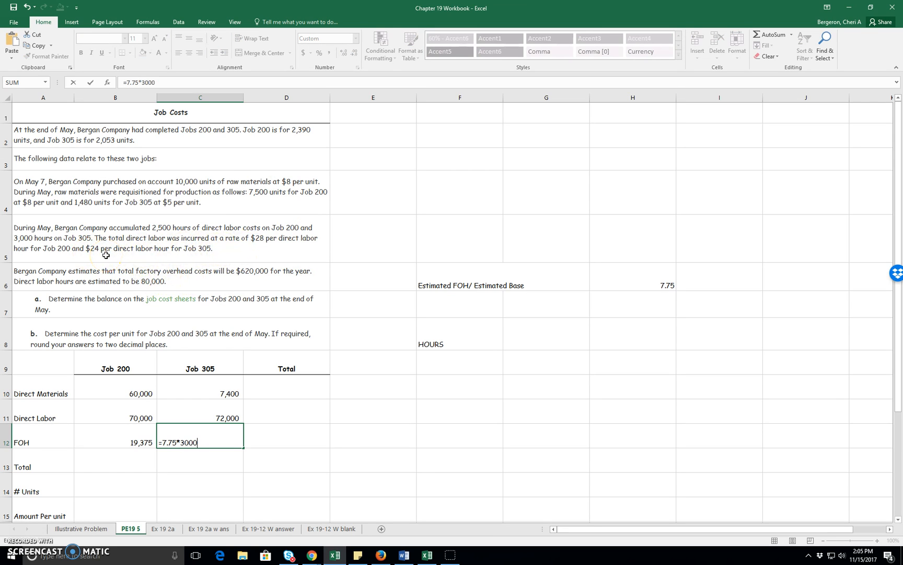
pyautogui.press('Enter')
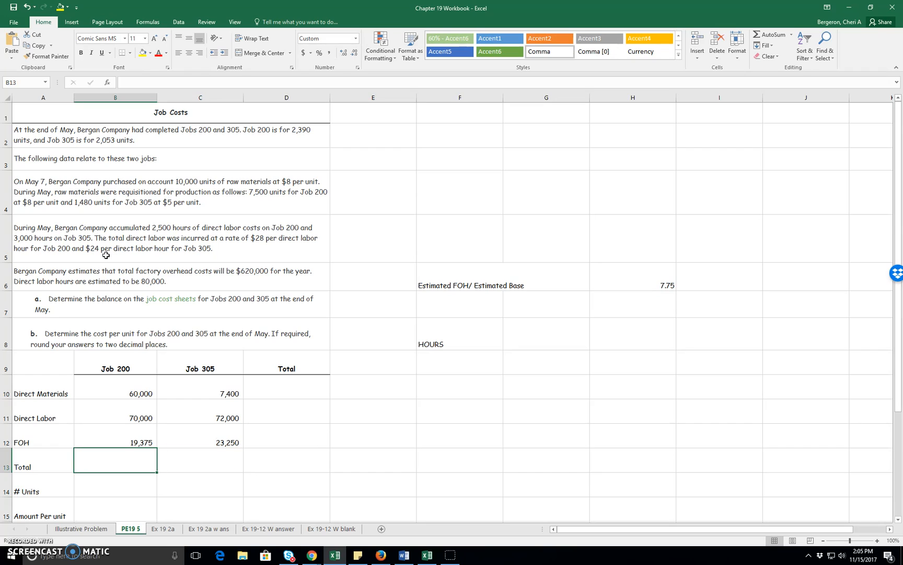
# Step: Sum rows 10-12 into total job costs for each job and both jobs combined
pyautogui.write('=')
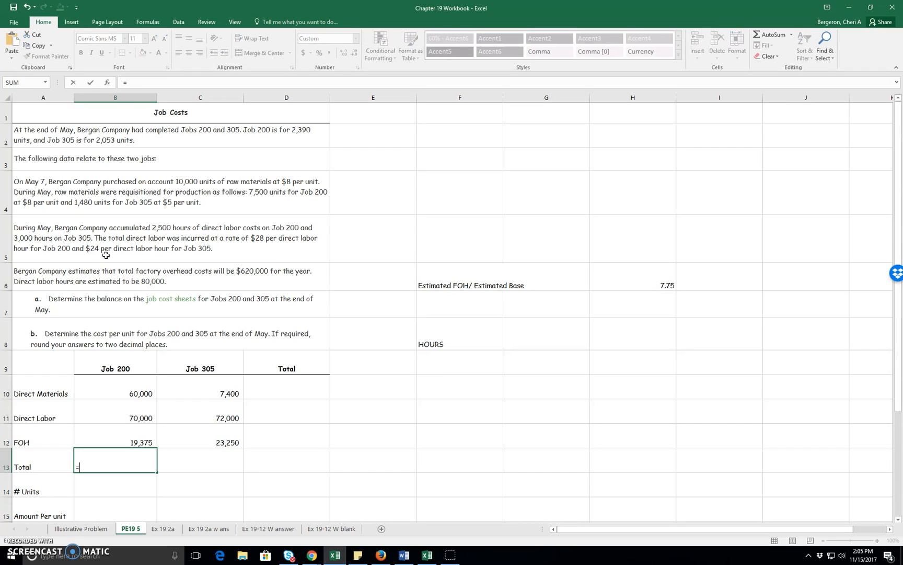
pyautogui.click(115, 393)
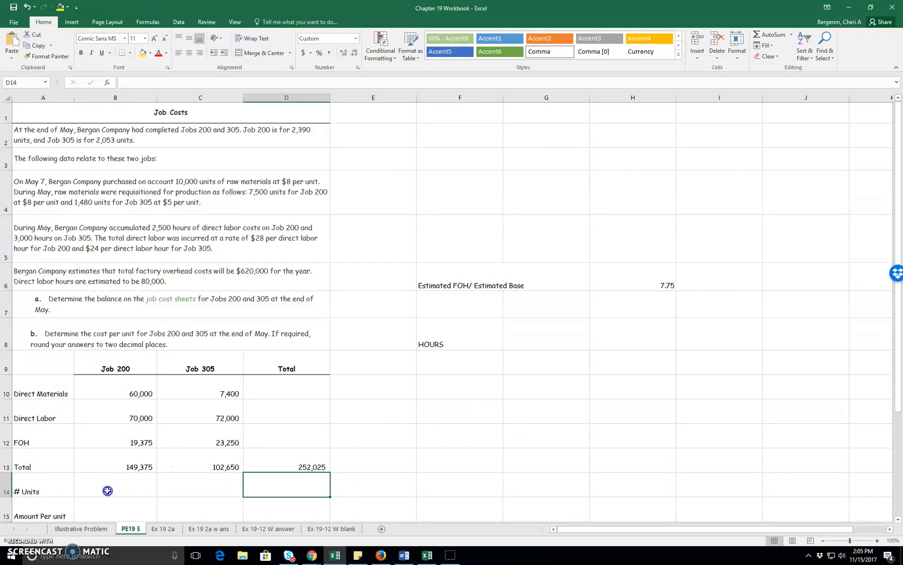
# Step: Enter 2,390 units for Job 200 in the units row
pyautogui.click(114, 485)
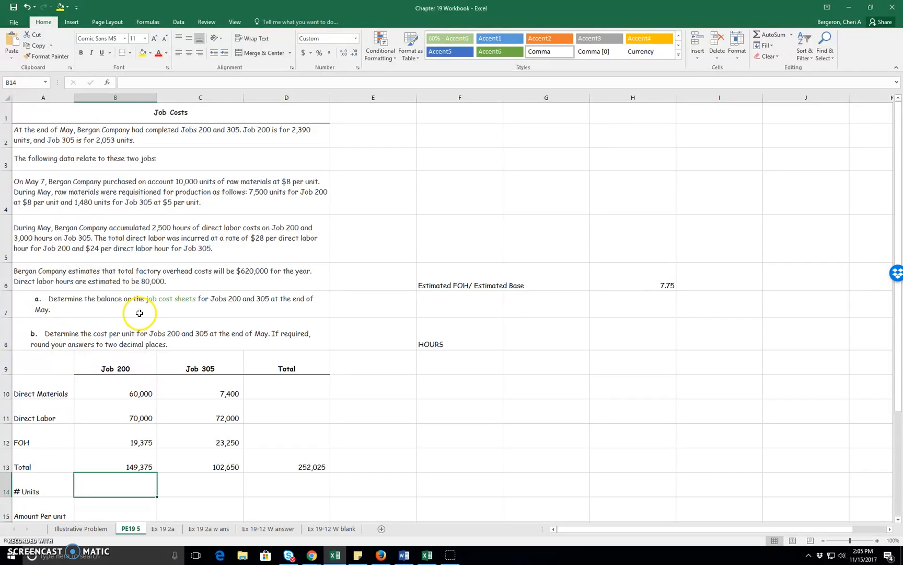
pyautogui.moveTo(164, 341)
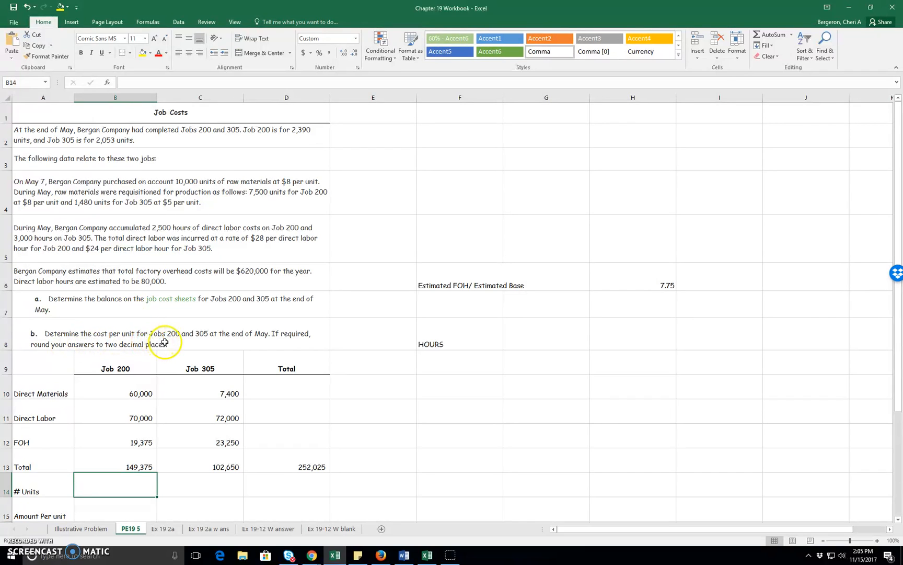
pyautogui.moveTo(260, 340)
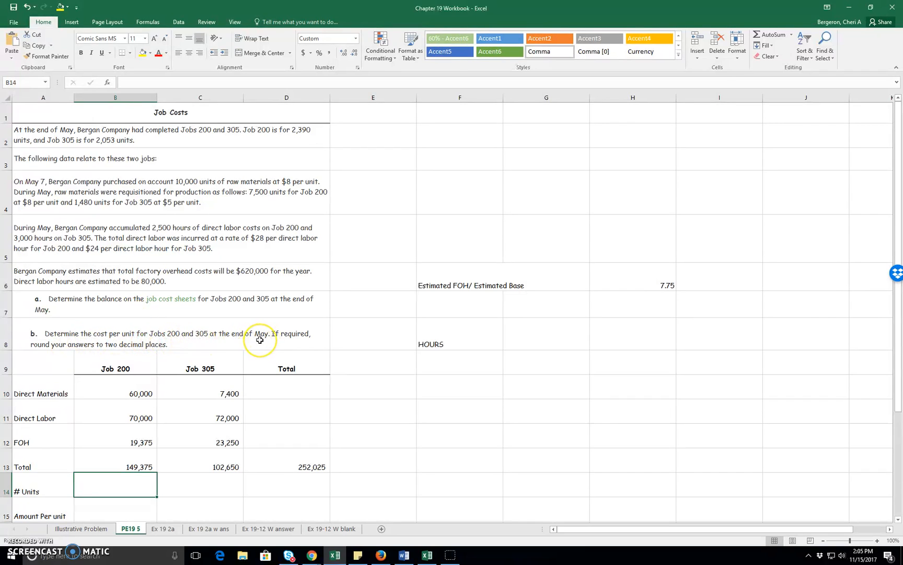
pyautogui.scroll(-3)
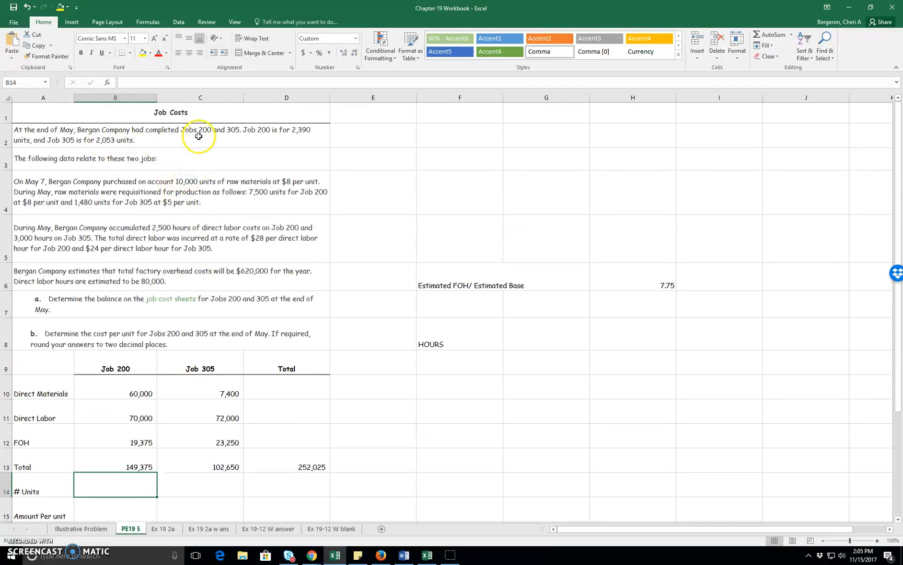
pyautogui.moveTo(138, 487)
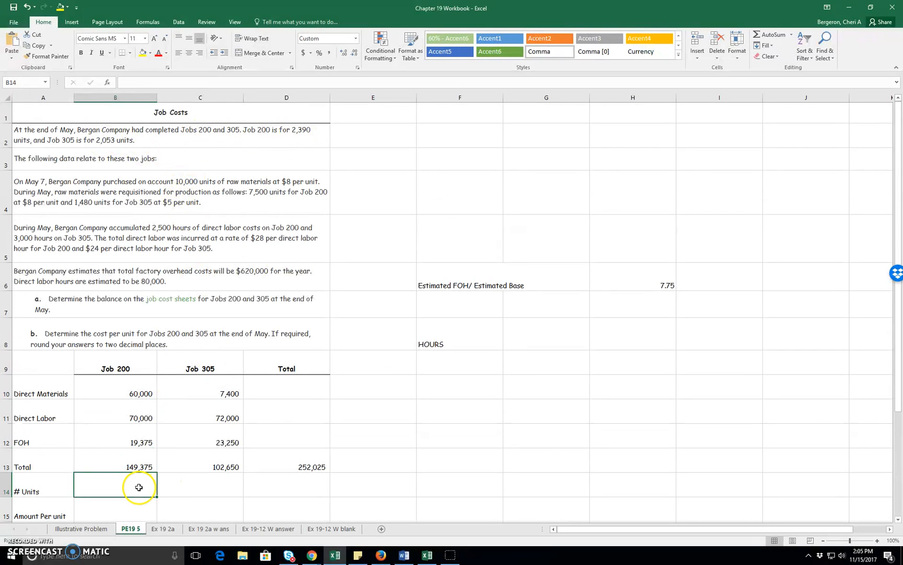
pyautogui.write('2390')
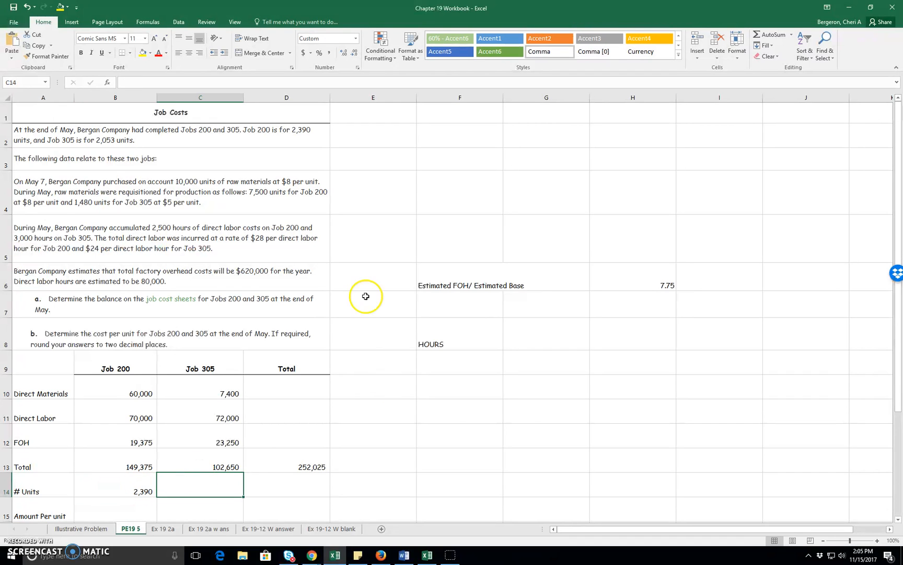
pyautogui.moveTo(80, 167)
pyautogui.write('2,053')
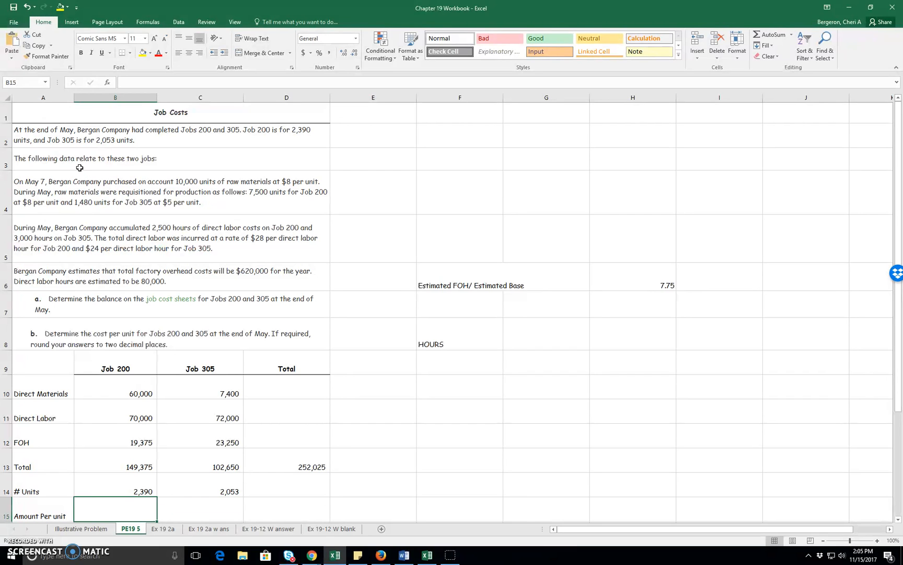
# Step: Enter cost per unit =B13/B14 for Job 200 and fill it across to Job 305
pyautogui.write('=B13/B14')
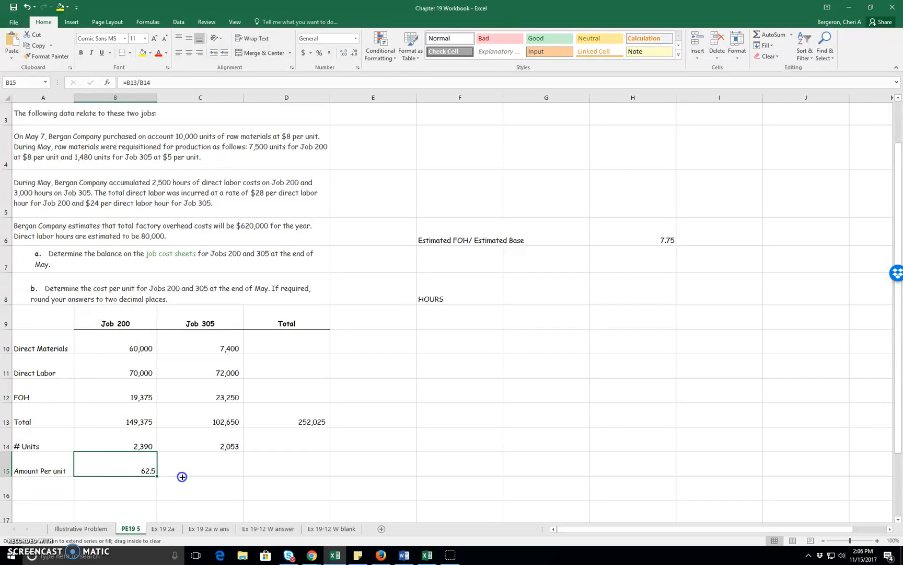
pyautogui.moveTo(182, 477); pyautogui.dragTo(223, 473)
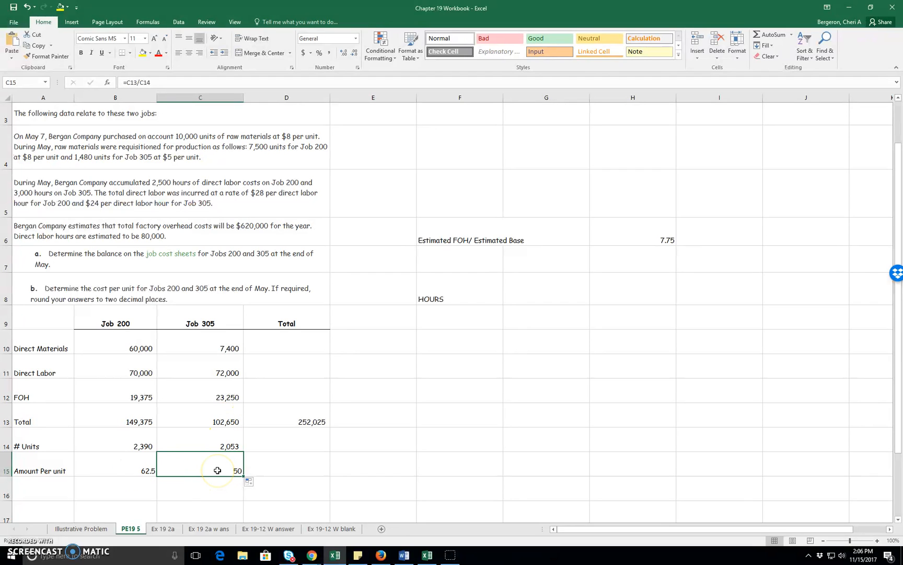
pyautogui.moveTo(211, 473)
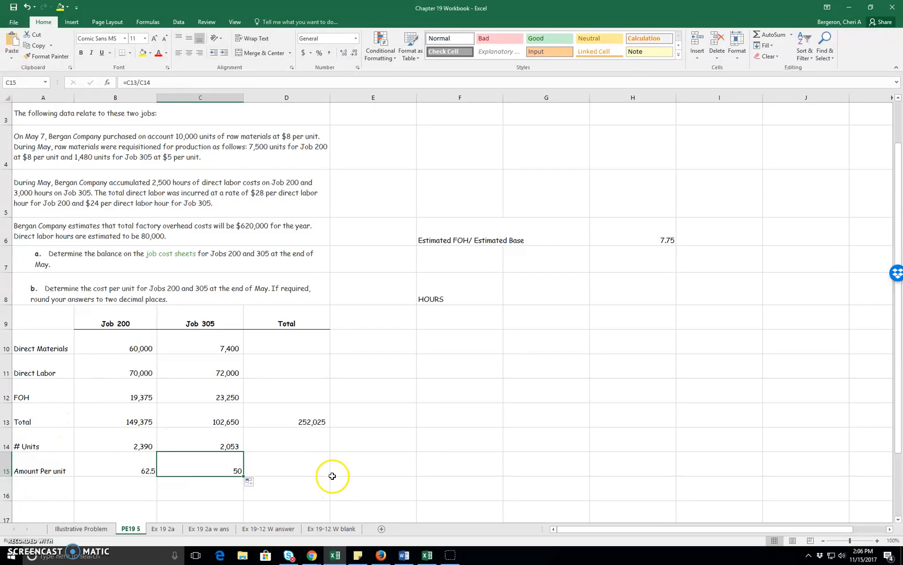
pyautogui.moveTo(140, 471)
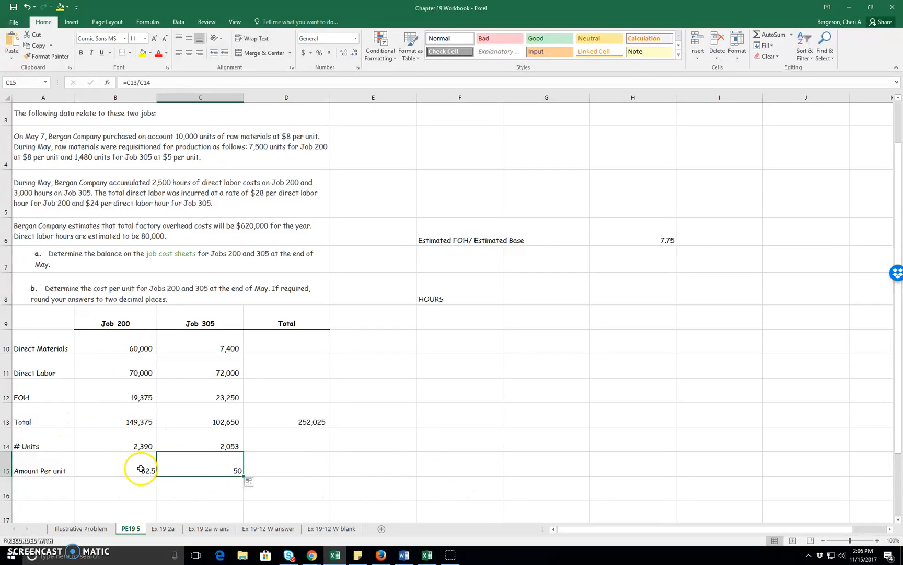